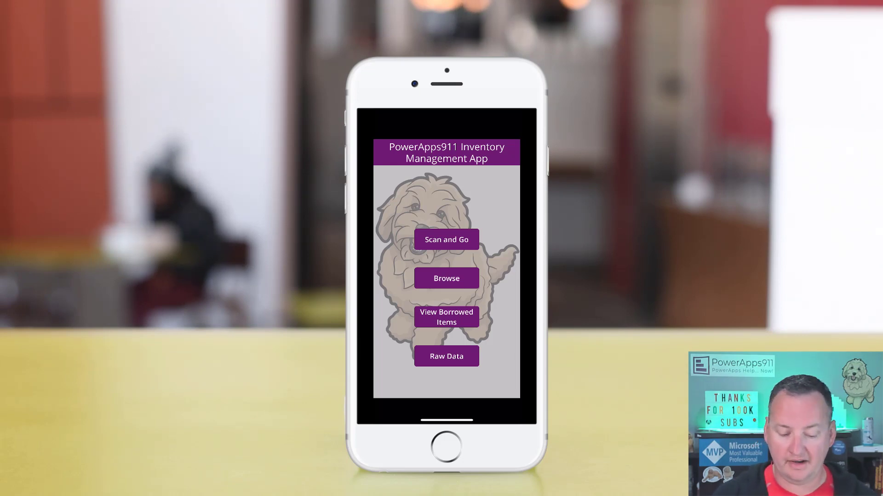
# Start Scan and Go on the iPhone so the app shows its Ready to Scan NFC prompt
pyautogui.click(446, 239)
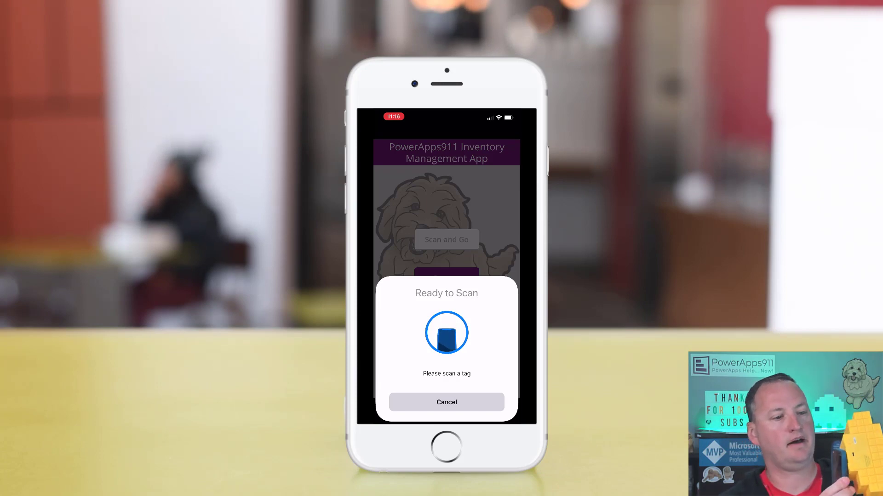
pyautogui.click(447, 403)
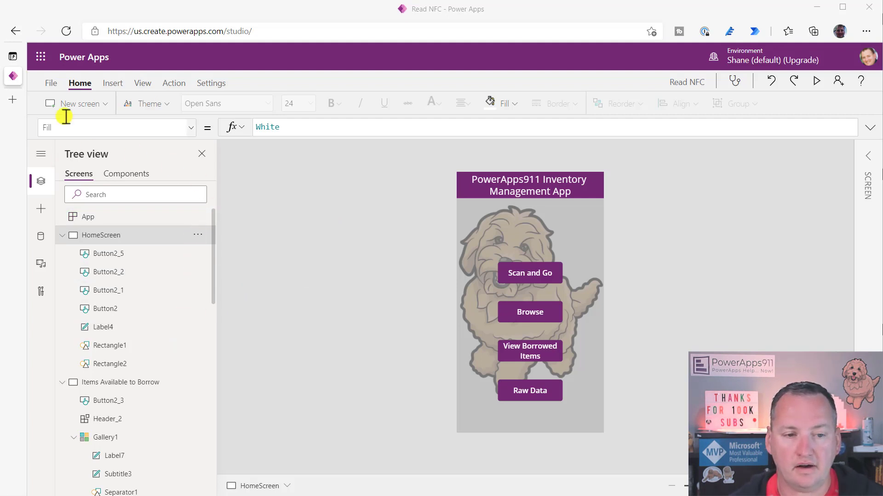
# Add a new blank screen and place a button at its top centre
pyautogui.click(75, 103)
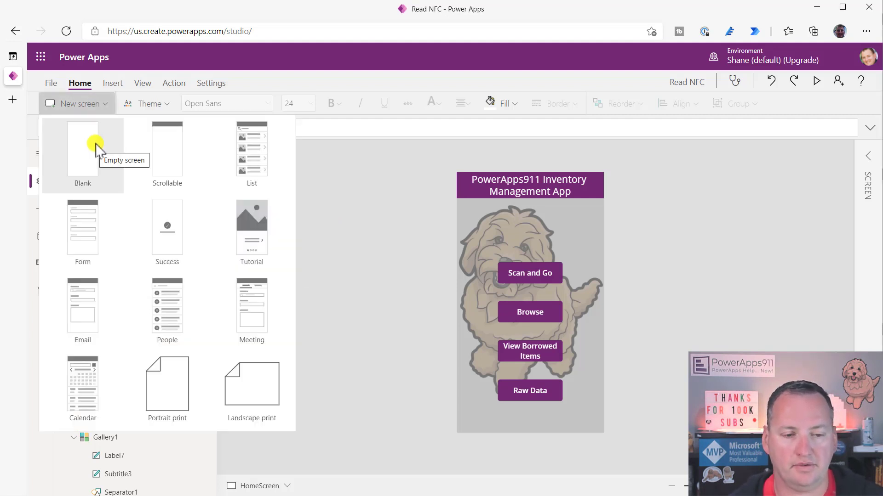
pyautogui.click(83, 147)
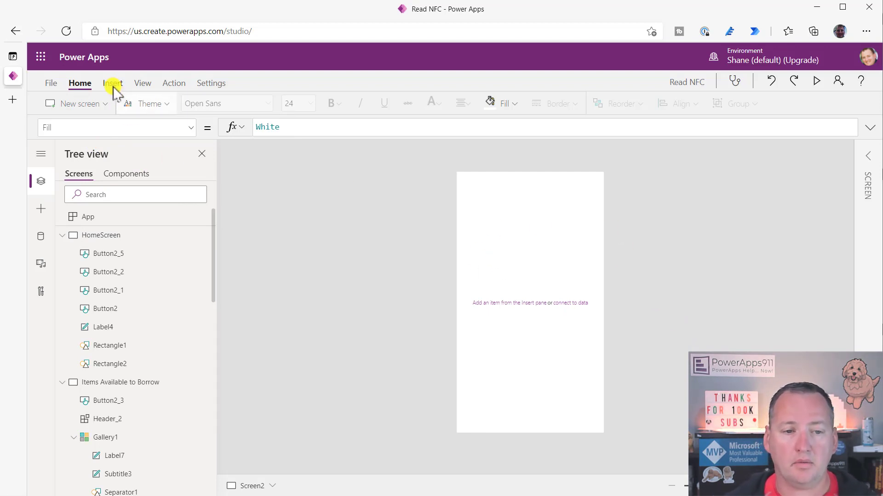
pyautogui.click(112, 82)
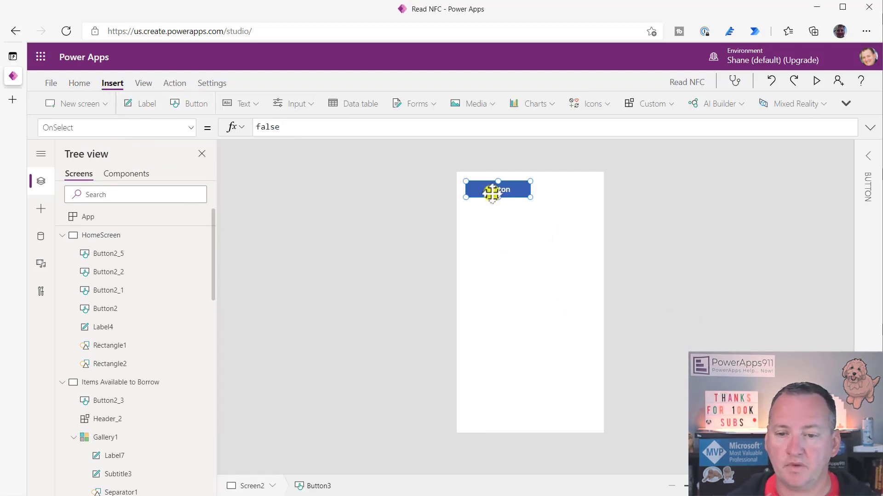
pyautogui.moveTo(496, 189); pyautogui.dragTo(529, 204)
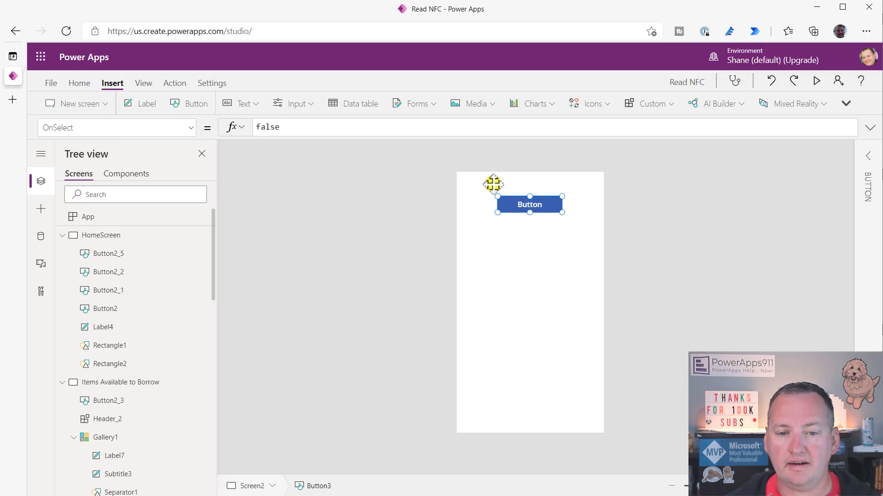
# Make the button's OnSelect a Set formula that calls ReadNFC()
pyautogui.click(232, 127)
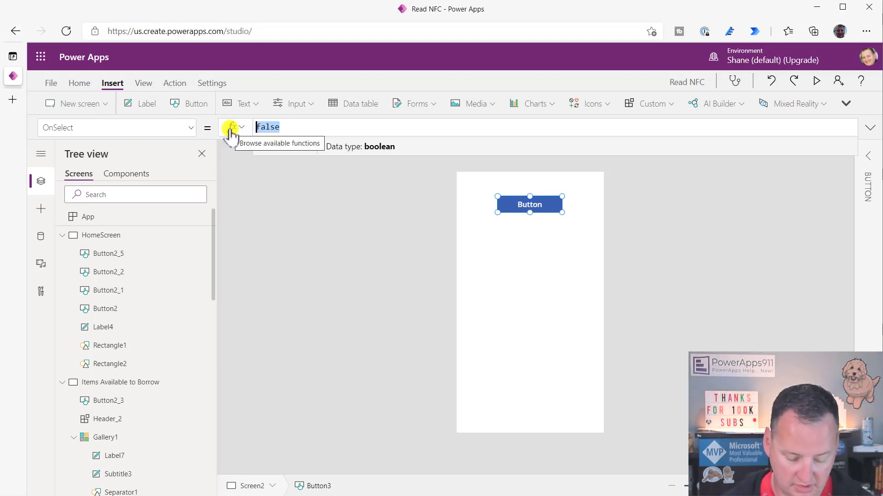
pyautogui.write('nfc')
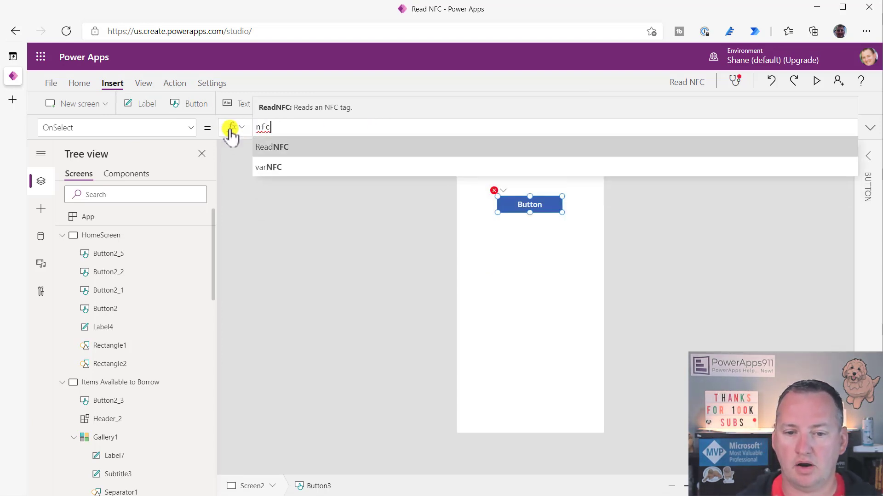
pyautogui.click(271, 146)
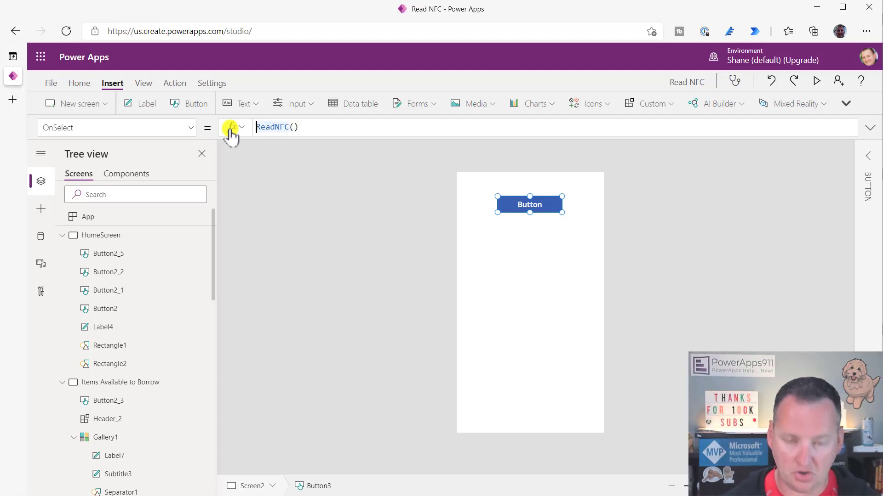
pyautogui.write('Set')
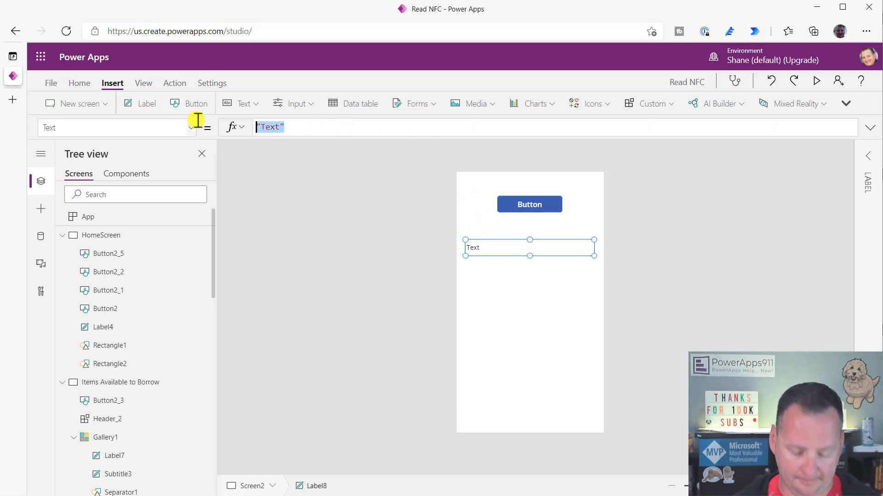
# Set the label's Text to varMyNFCTag.Text so it shows the scanned tag's text
pyautogui.write('varMyNFCTag')
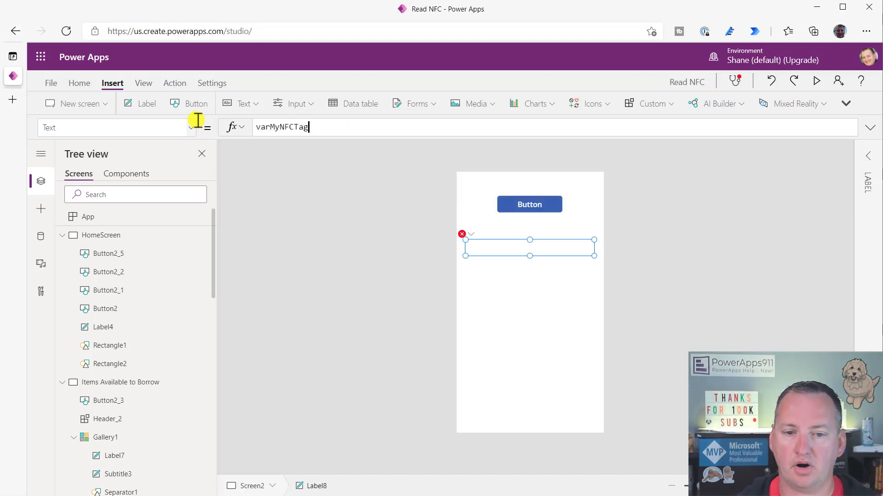
pyautogui.write('.')
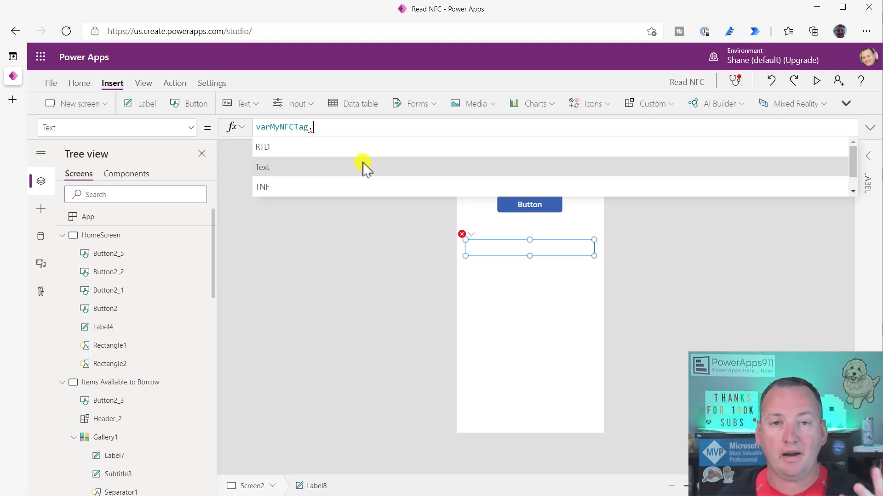
pyautogui.moveTo(340, 163)
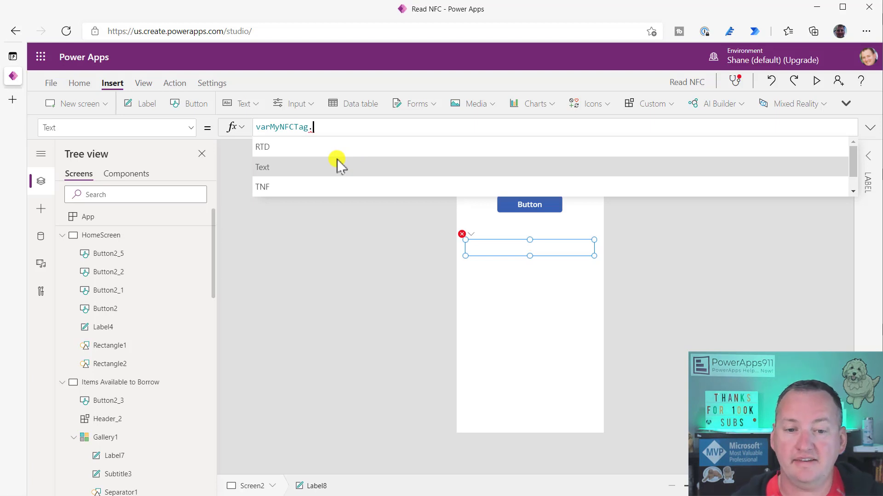
pyautogui.moveTo(339, 171)
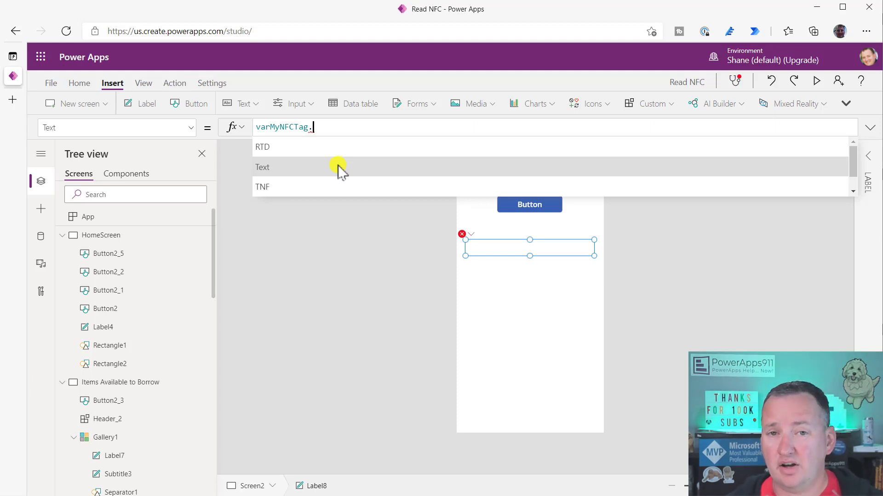
pyautogui.moveTo(344, 171)
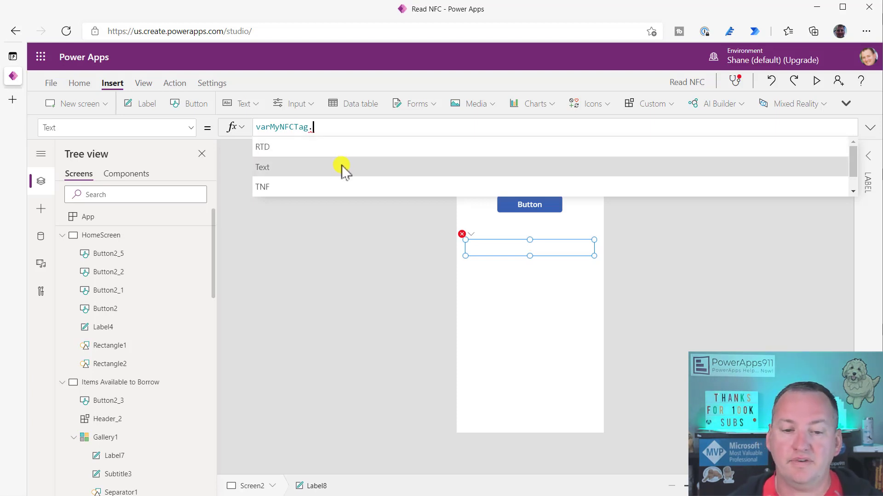
pyautogui.moveTo(354, 163)
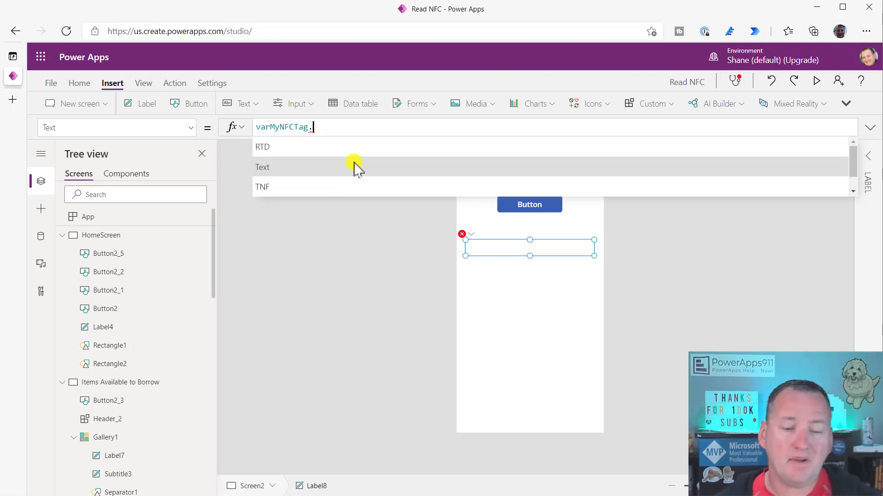
pyautogui.scroll(-3)
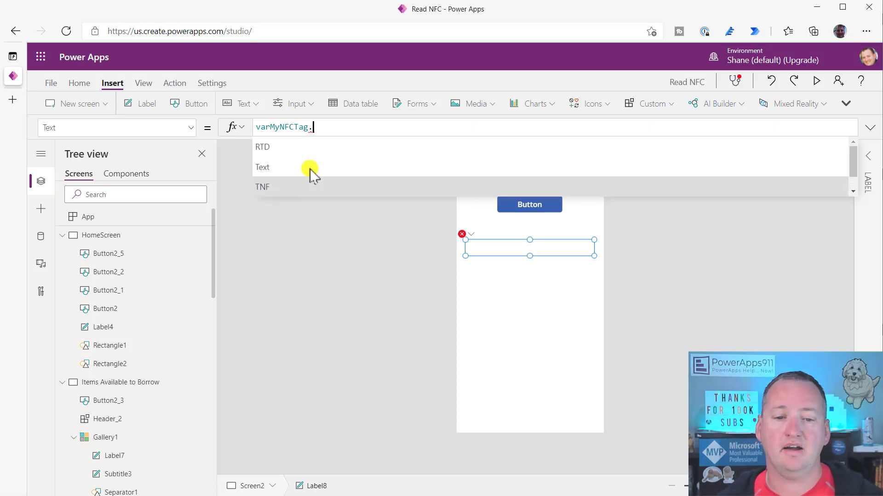
pyautogui.moveTo(344, 155)
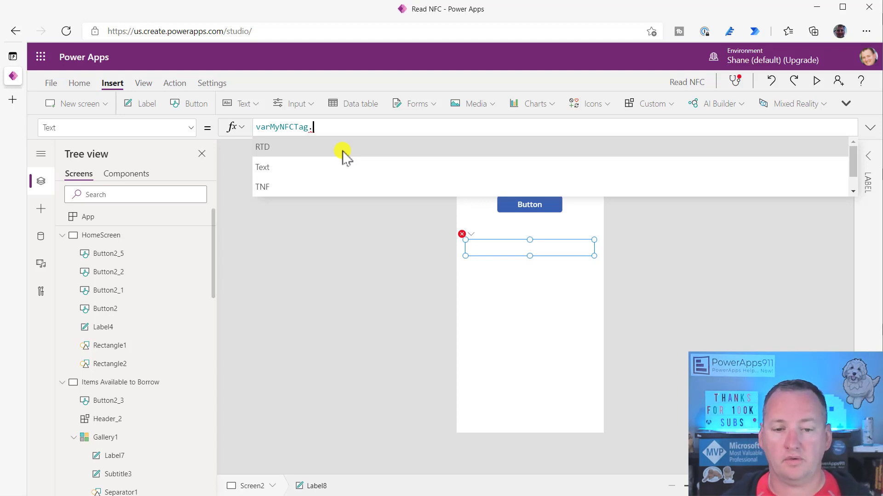
pyautogui.click(262, 167)
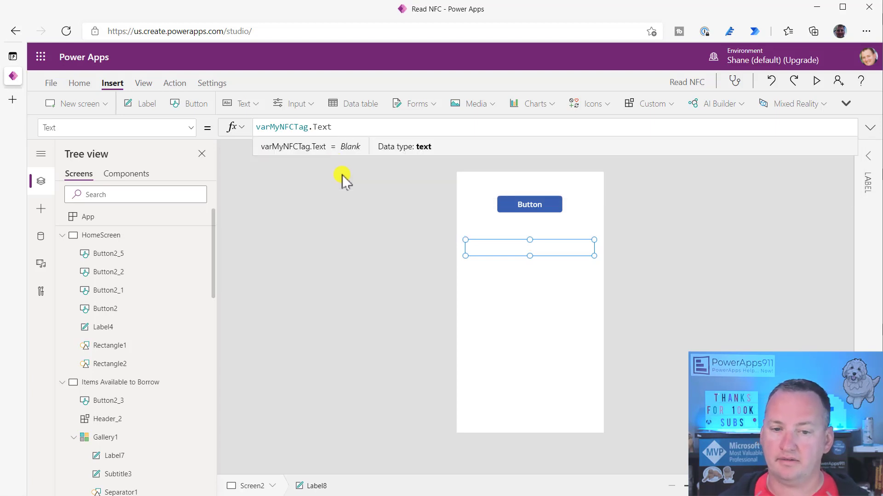
pyautogui.moveTo(390, 152)
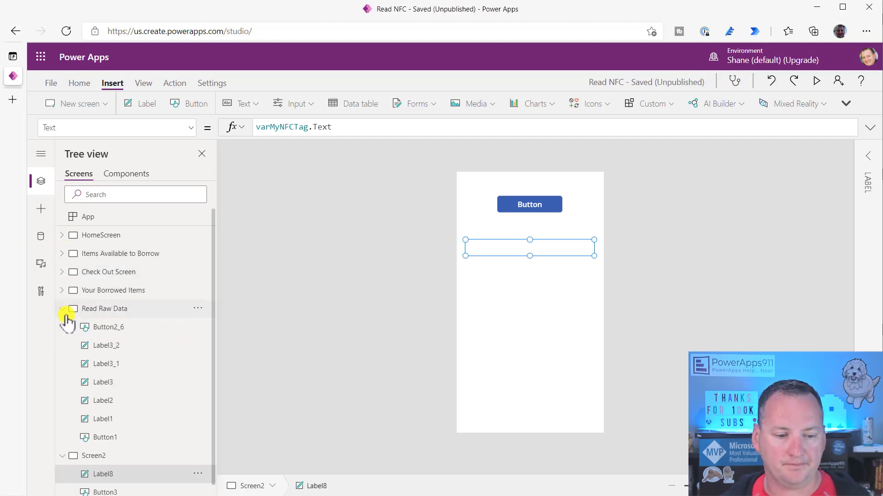
# Show the Read Raw Data screen with its Text, RTD, TNF and URI fields
pyautogui.click(61, 308)
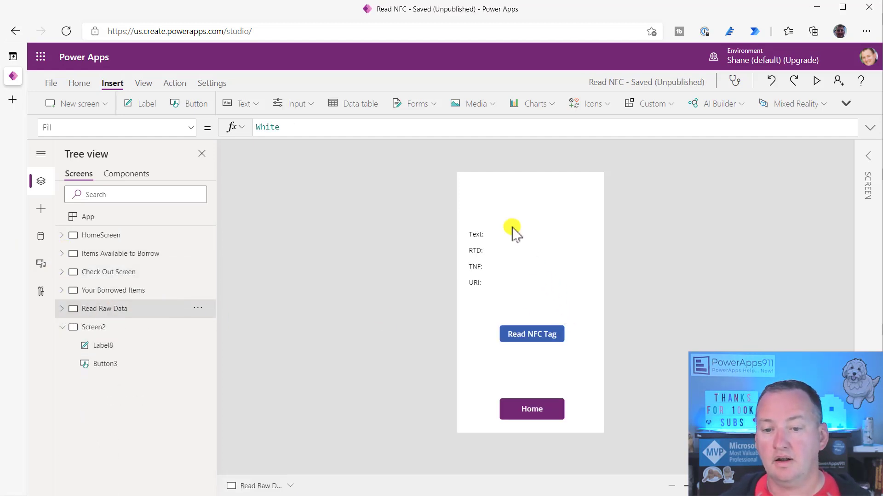
pyautogui.moveTo(535, 279)
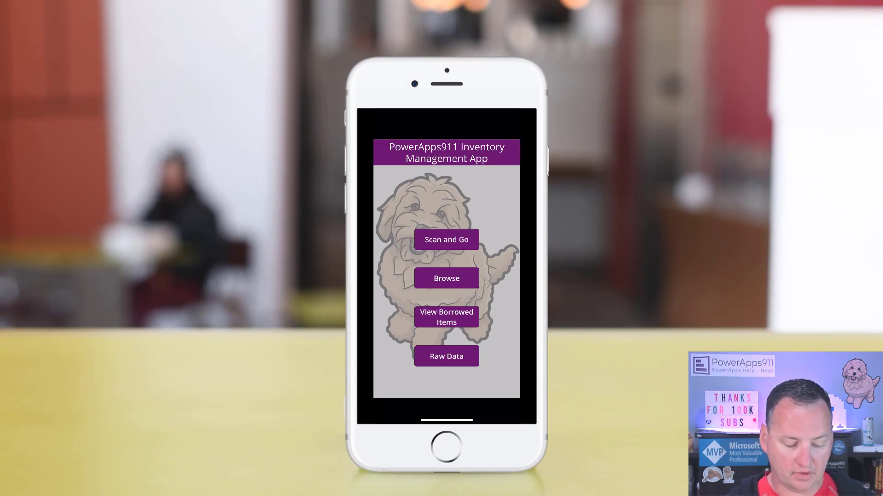
pyautogui.click(446, 239)
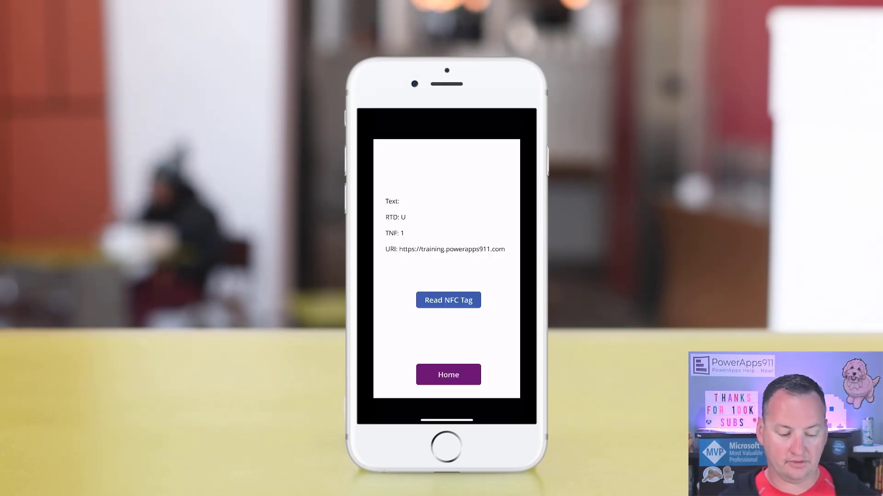
pyautogui.click(449, 300)
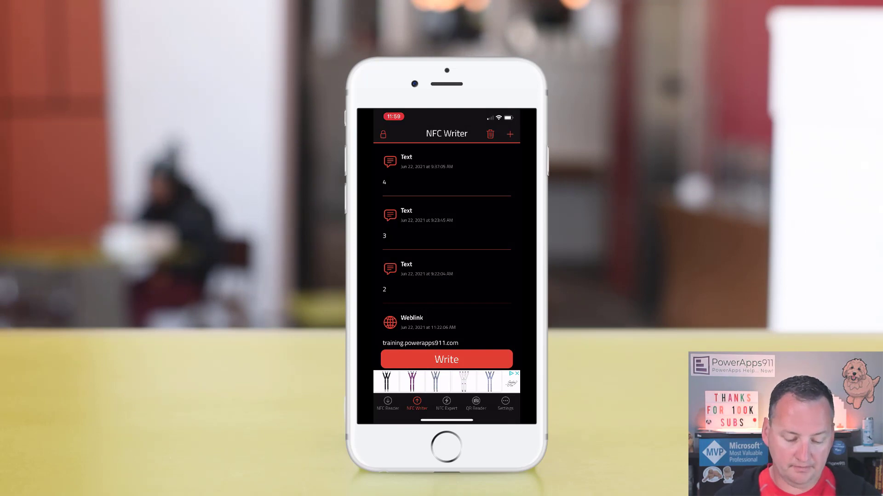
# Create a training.powerapps911.com weblink record in NFC Tools and write it to the tag
pyautogui.click(509, 134)
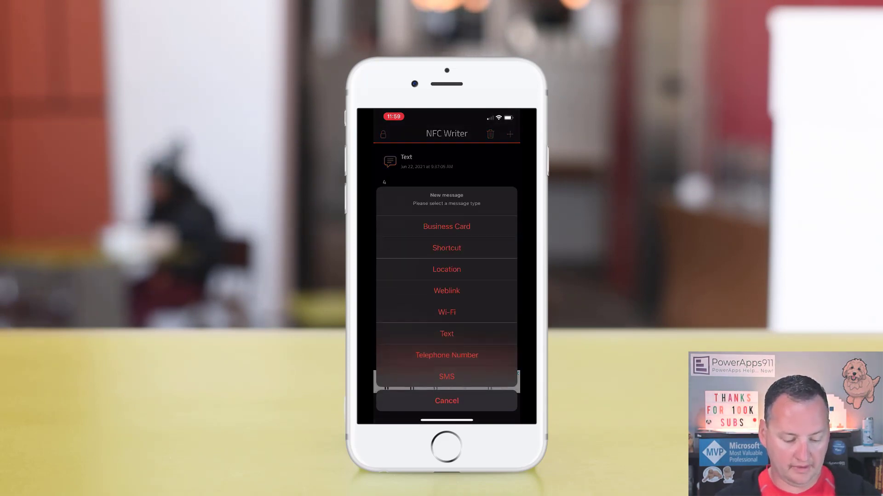
pyautogui.click(447, 290)
pyautogui.write('https://training.powerapps')
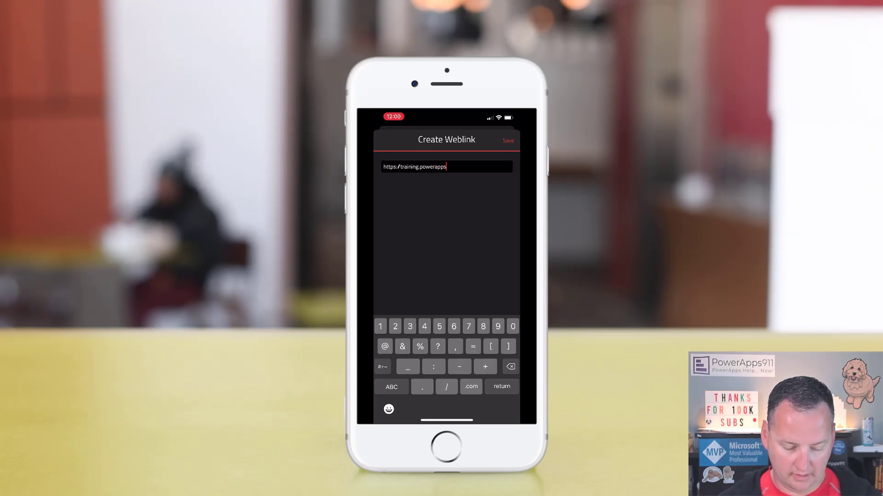
pyautogui.click(507, 140)
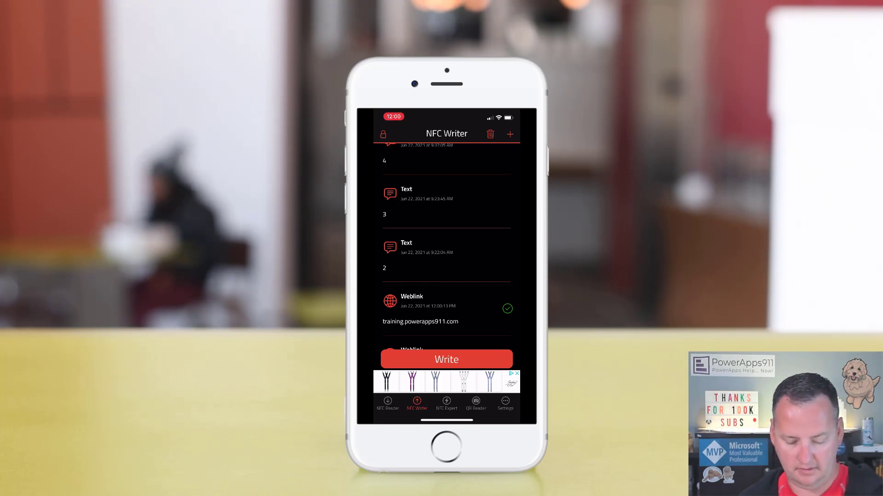
pyautogui.click(446, 358)
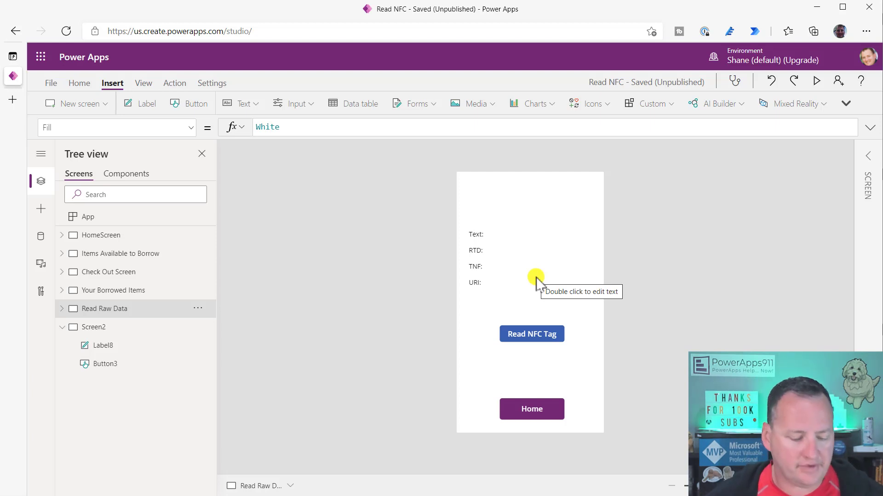
pyautogui.moveTo(484, 287)
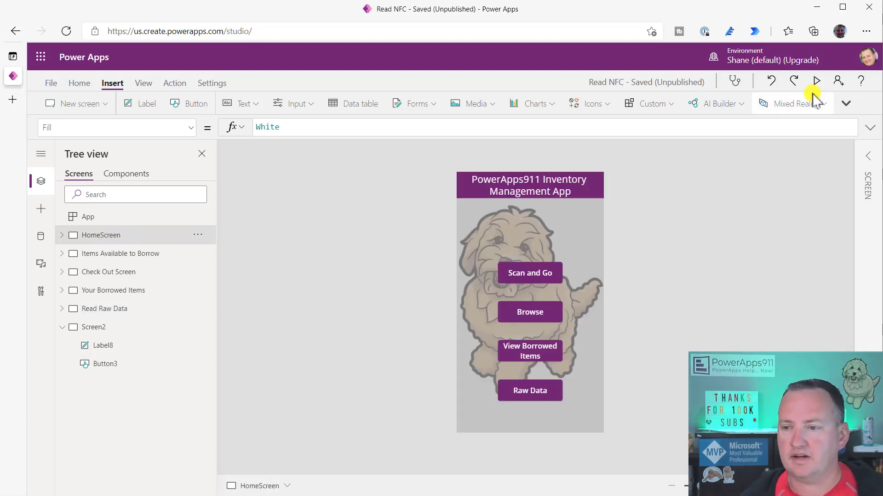
# Run the inventory app in preview on its home screen
pyautogui.click(819, 81)
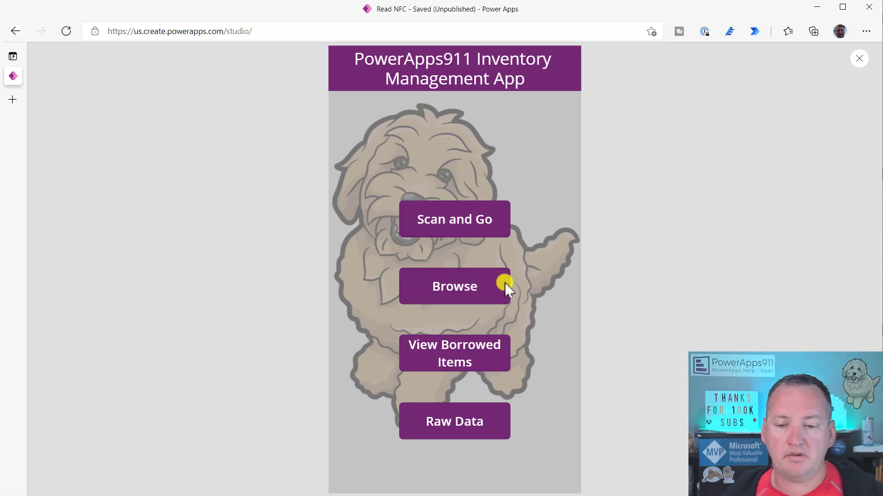
# Browse to the Pacman Toy, sign and borrow it, leaving 0 of 2 available
pyautogui.click(454, 287)
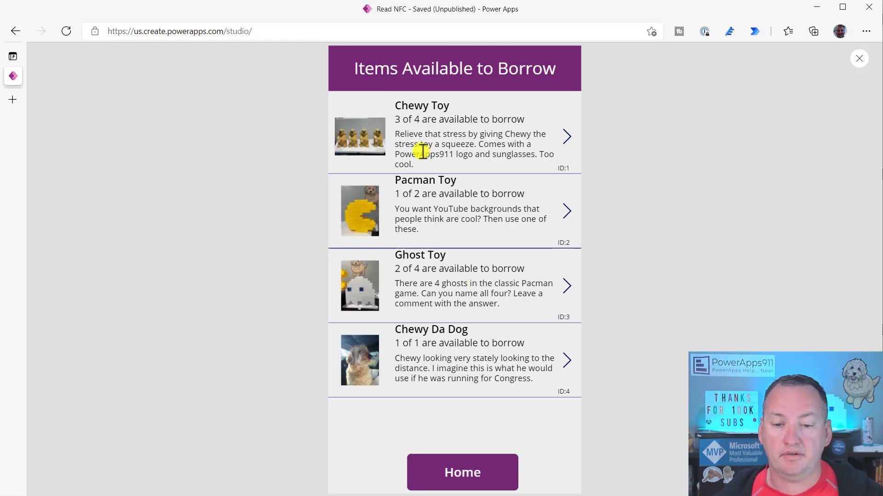
pyautogui.moveTo(566, 174)
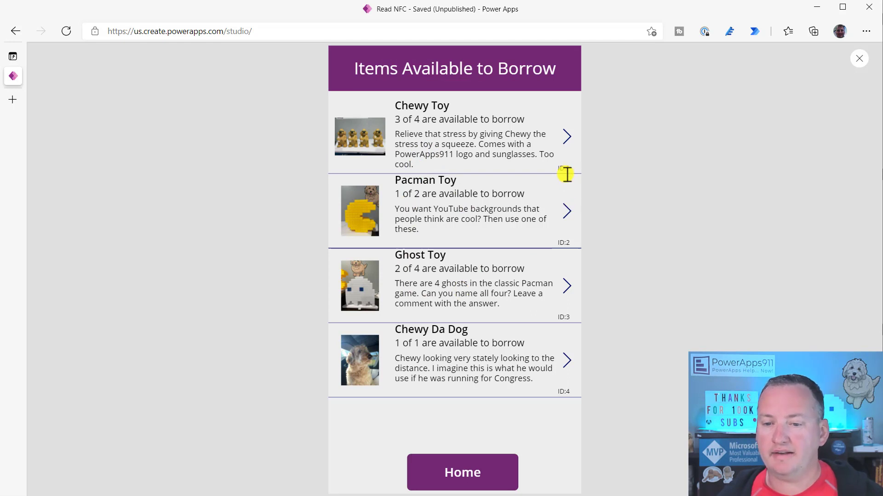
pyautogui.moveTo(560, 395)
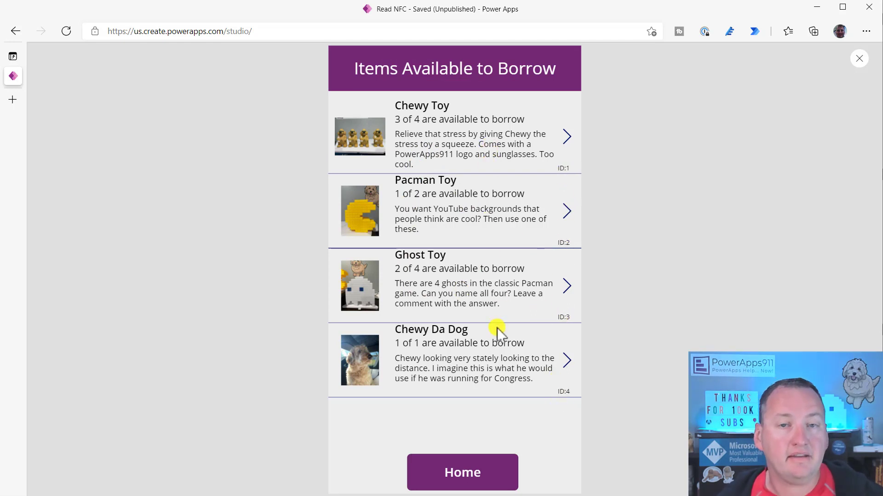
pyautogui.moveTo(553, 175)
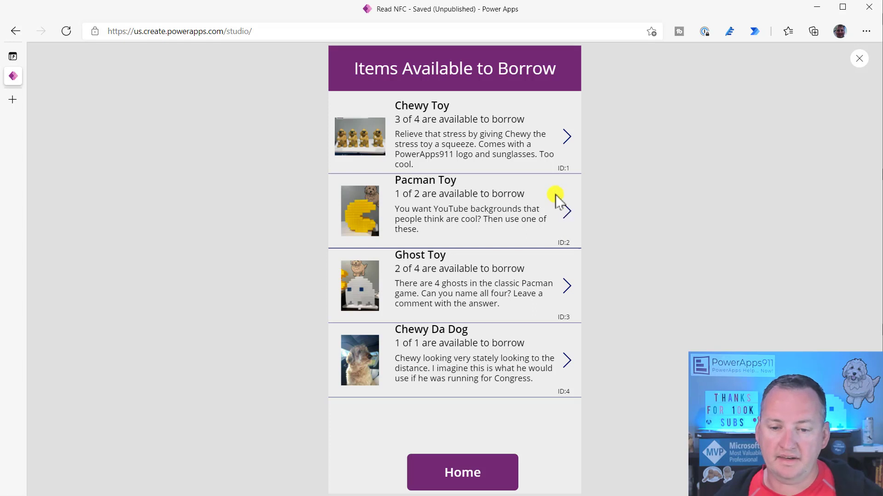
pyautogui.click(567, 211)
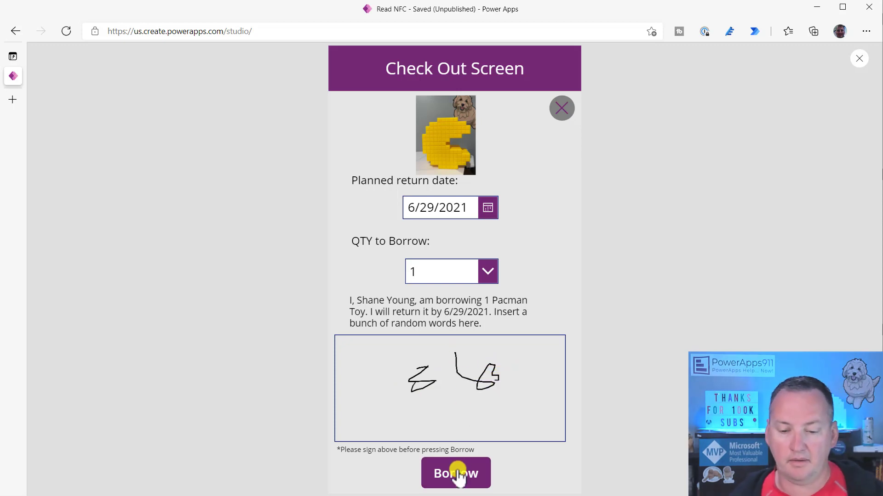
pyautogui.click(455, 473)
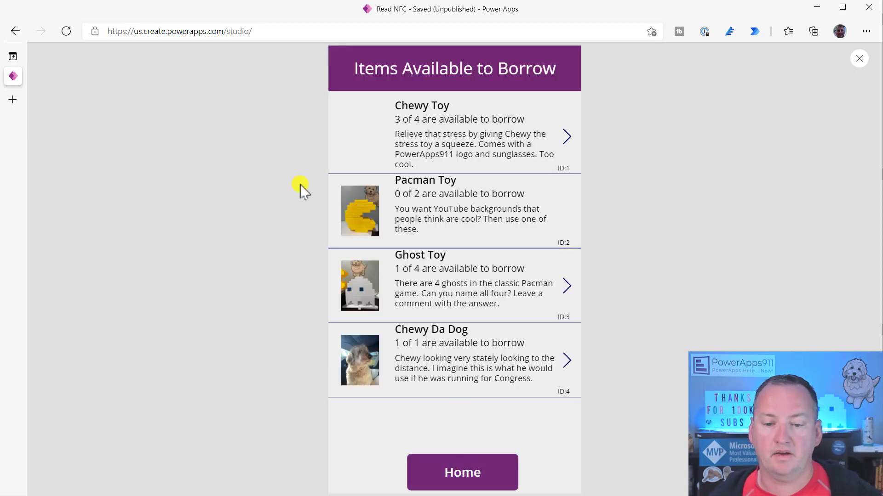
# Return home and view Your Borrowed Items, including the new Pacman Toy loan
pyautogui.click(461, 473)
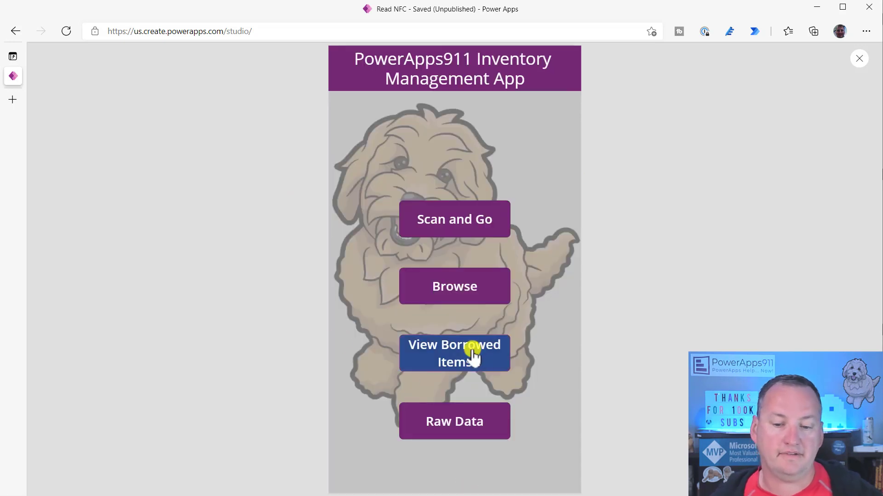
pyautogui.click(454, 353)
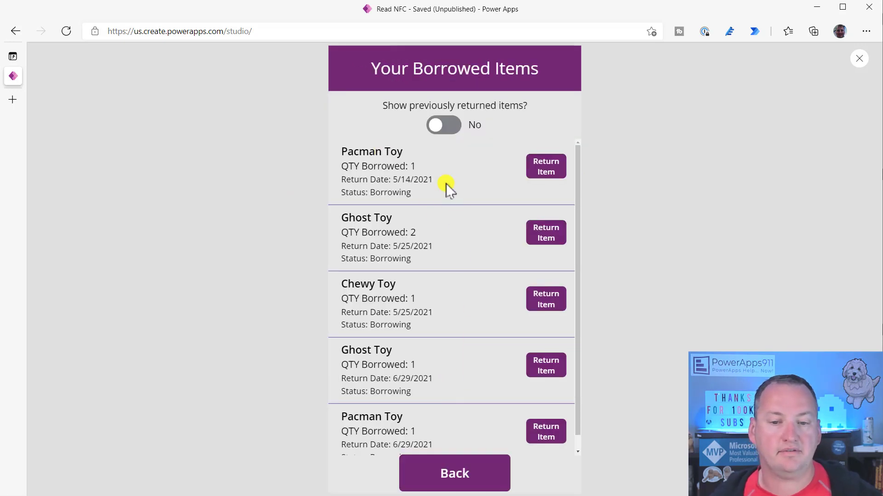
pyautogui.scroll(-3)
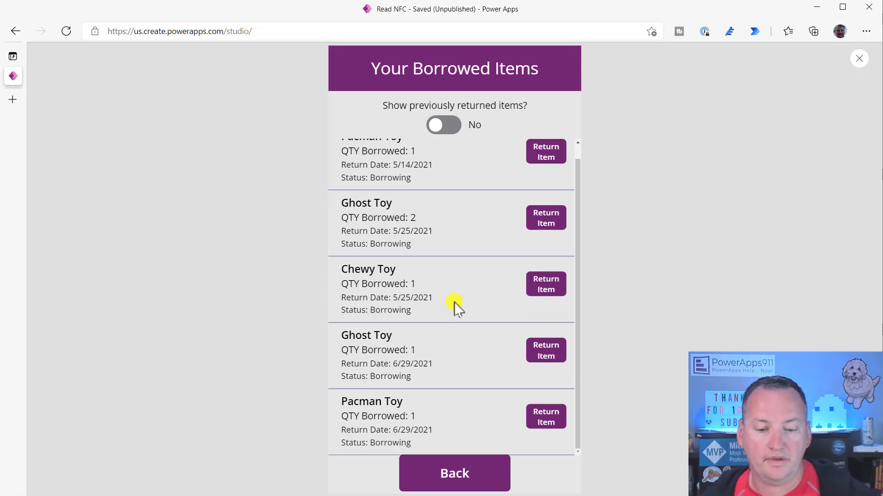
pyautogui.moveTo(454, 361)
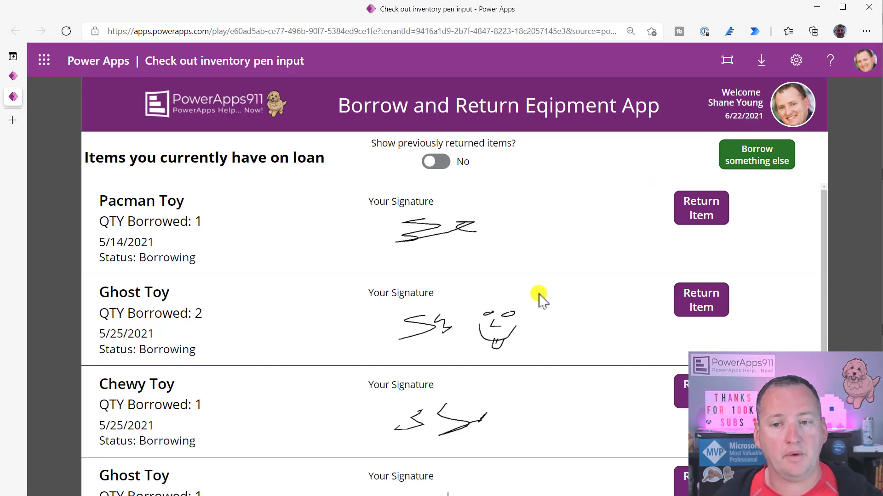
# Choose Borrow something else in the Borrow and Return app, then return to the NFC app preview
pyautogui.click(756, 155)
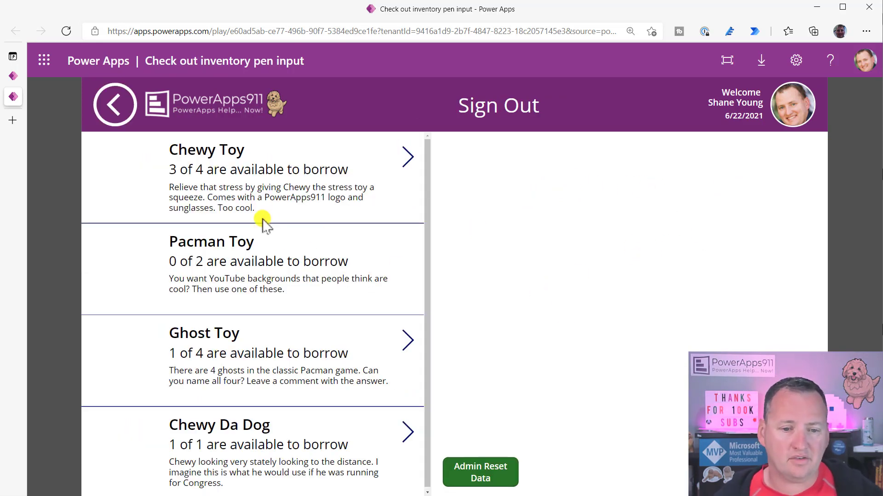
pyautogui.click(408, 340)
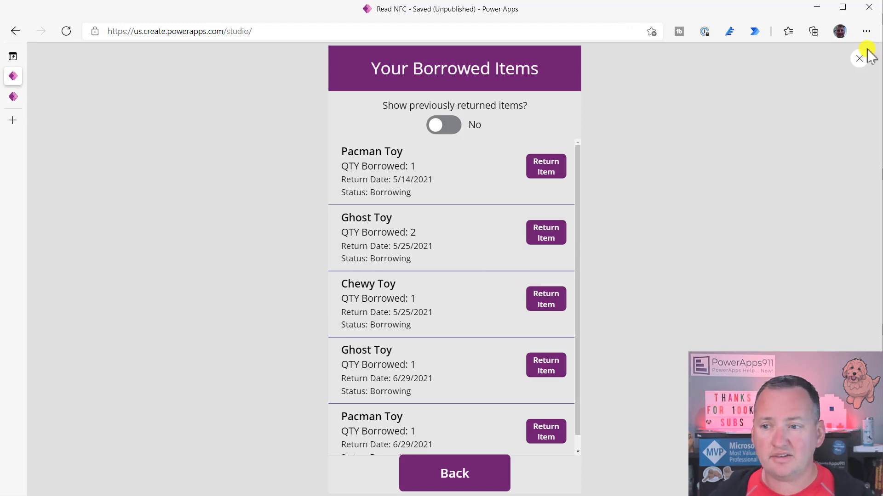
# Leave preview and select Screen2's Button3 to show its Set(varMyNFCTag, ReadNFC()) OnSelect formula
pyautogui.click(859, 58)
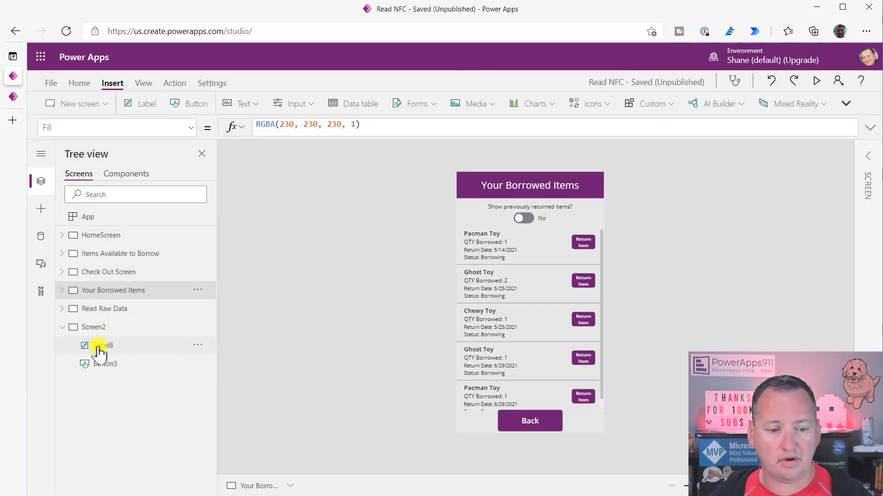
pyautogui.click(105, 364)
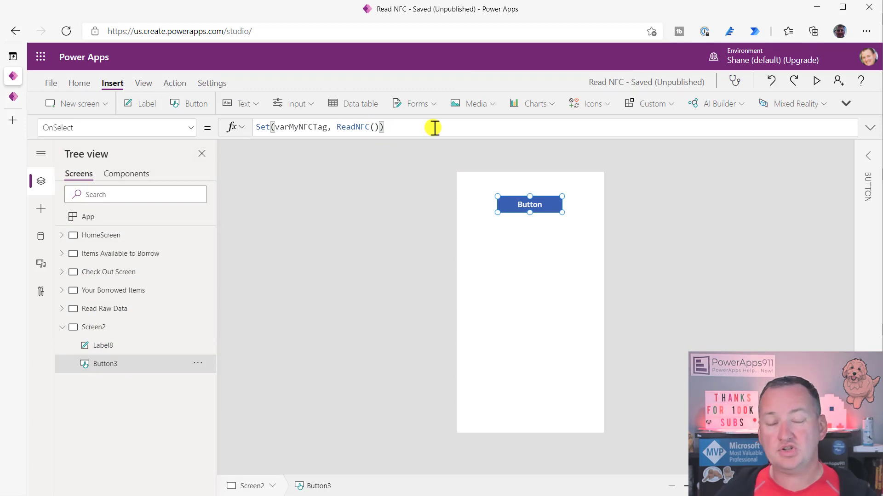
pyautogui.moveTo(327, 216)
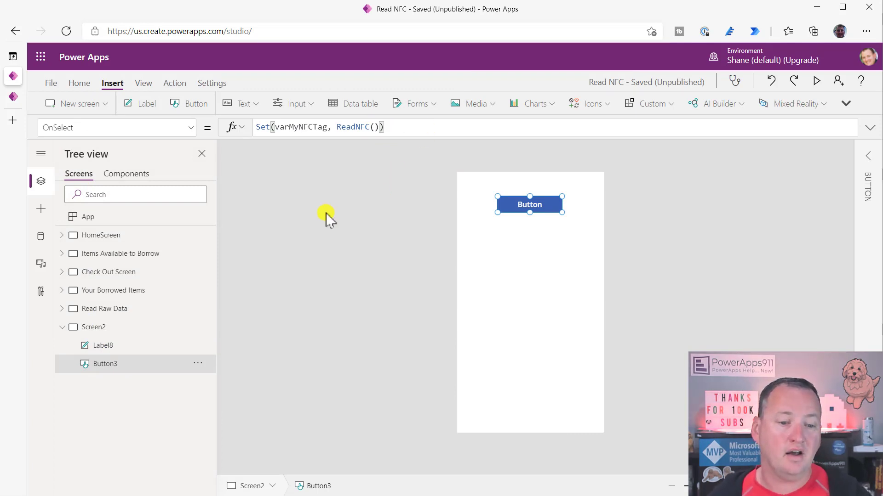